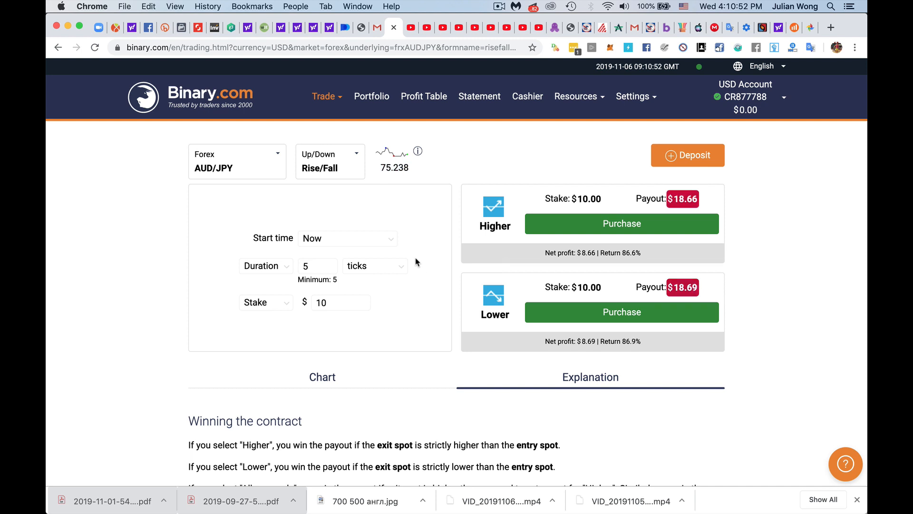
# Step: Change the AUD/JPY duration unit from ticks to minutes, keeping the value 5
pyautogui.click(374, 265)
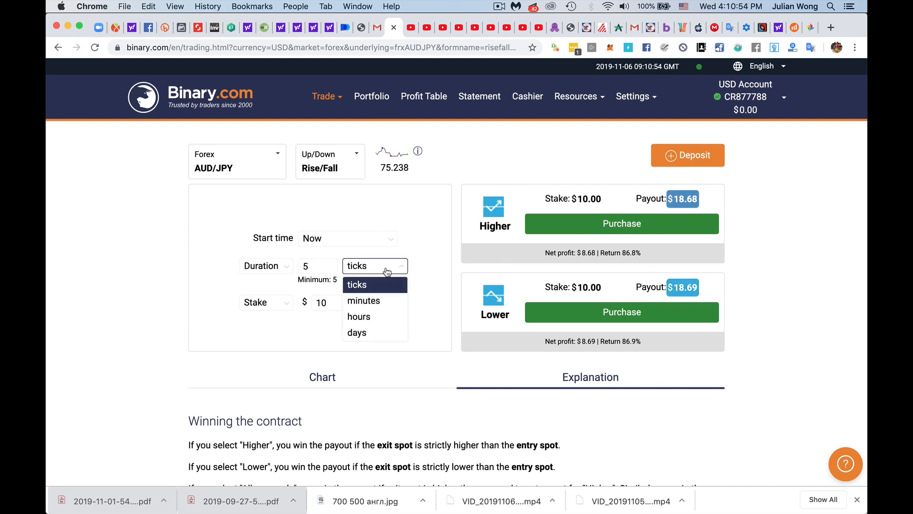
pyautogui.click(363, 301)
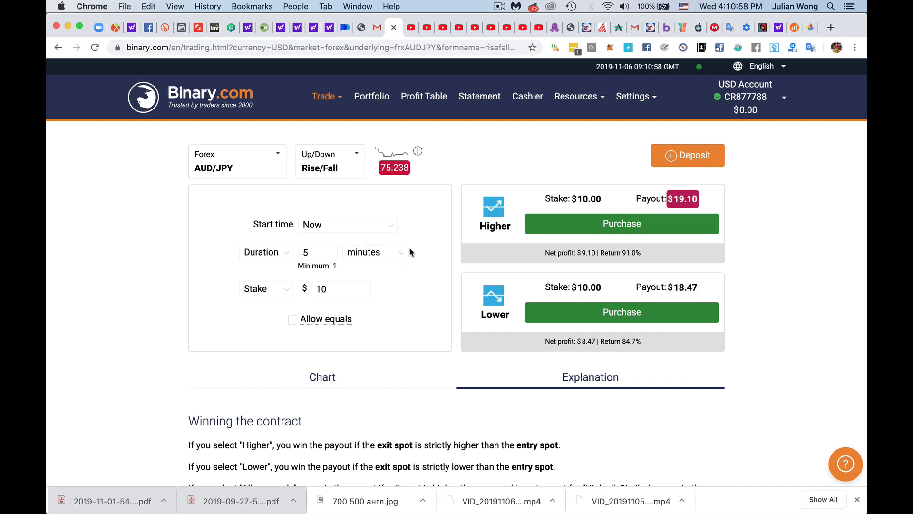
pyautogui.click(318, 252)
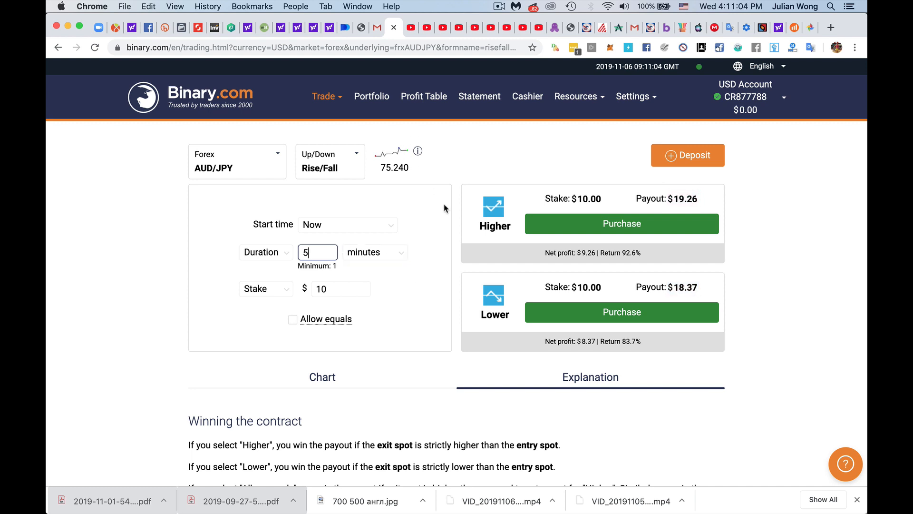
# Step: Choose Deriv from the Trade platforms menu to reach DTrader's Rise/Fall screen
pyautogui.click(325, 96)
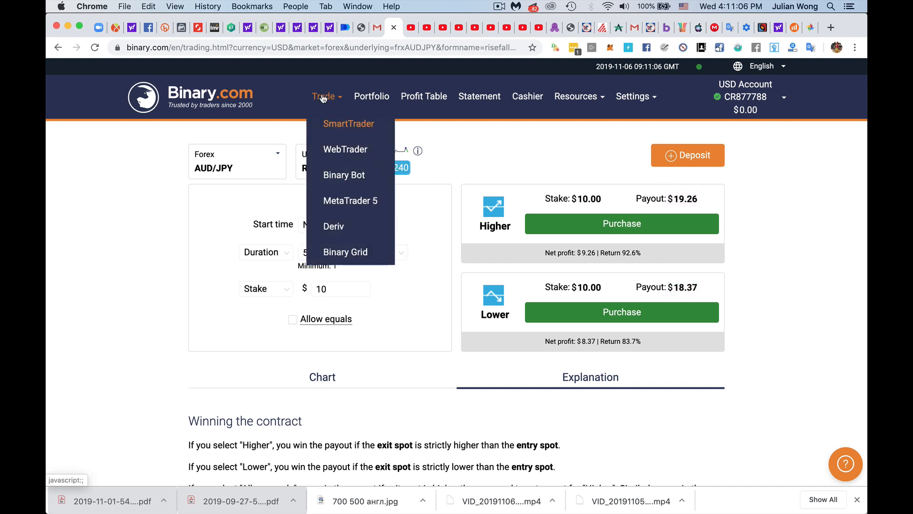
pyautogui.moveTo(346, 226)
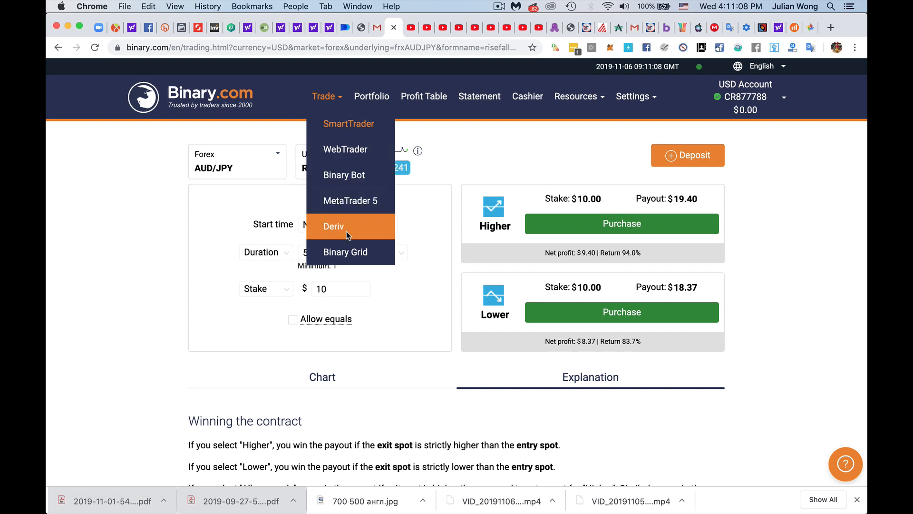
pyautogui.click(334, 226)
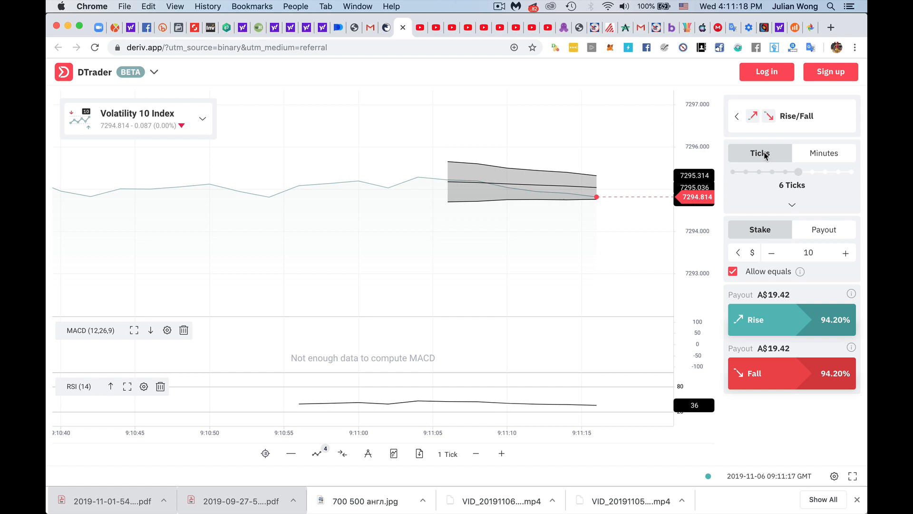
# Step: Switch the duration to Minutes and select AUD/USD under Forex markets
pyautogui.click(824, 153)
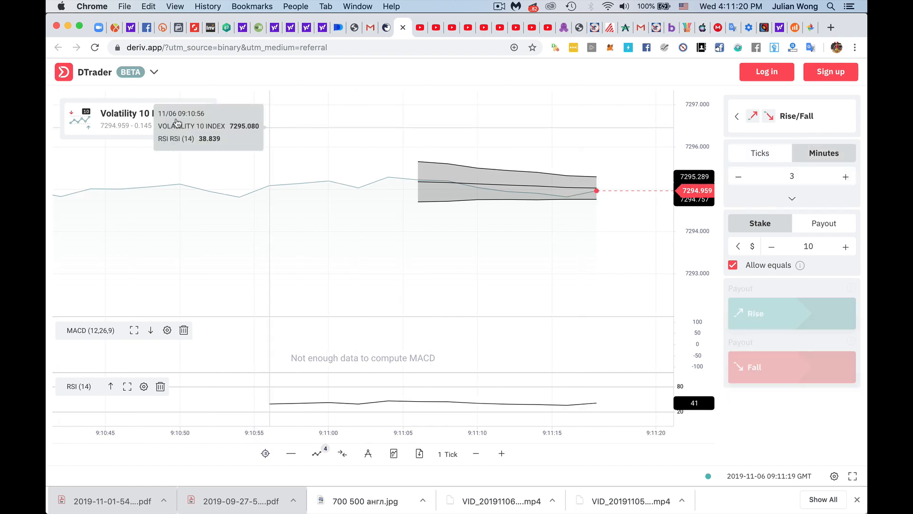
pyautogui.click(137, 118)
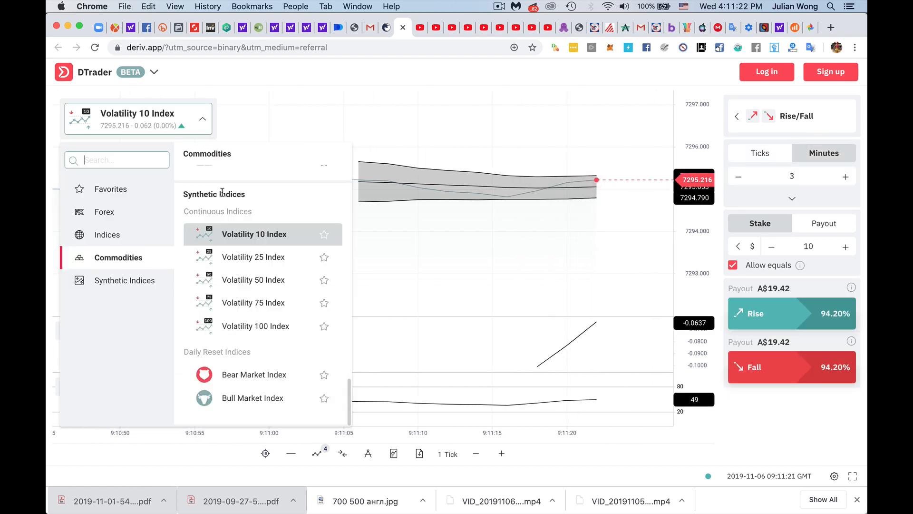
pyautogui.click(105, 211)
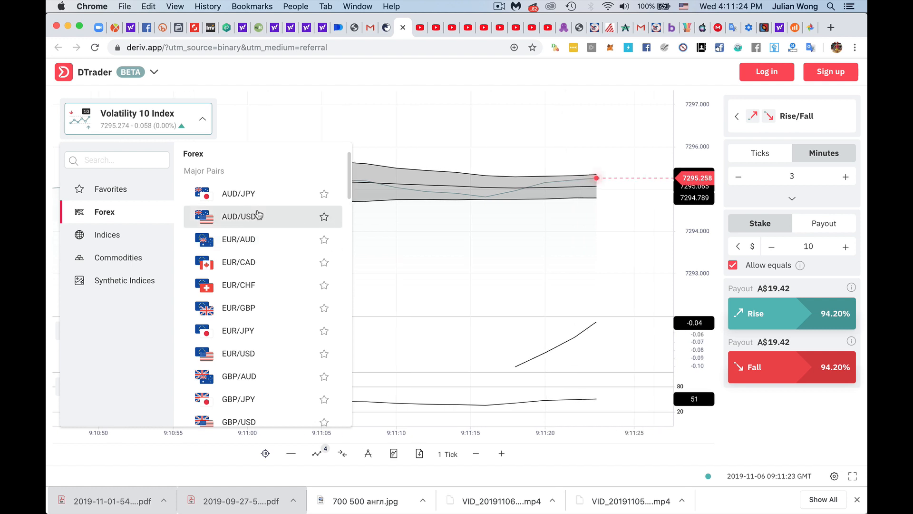
pyautogui.click(241, 216)
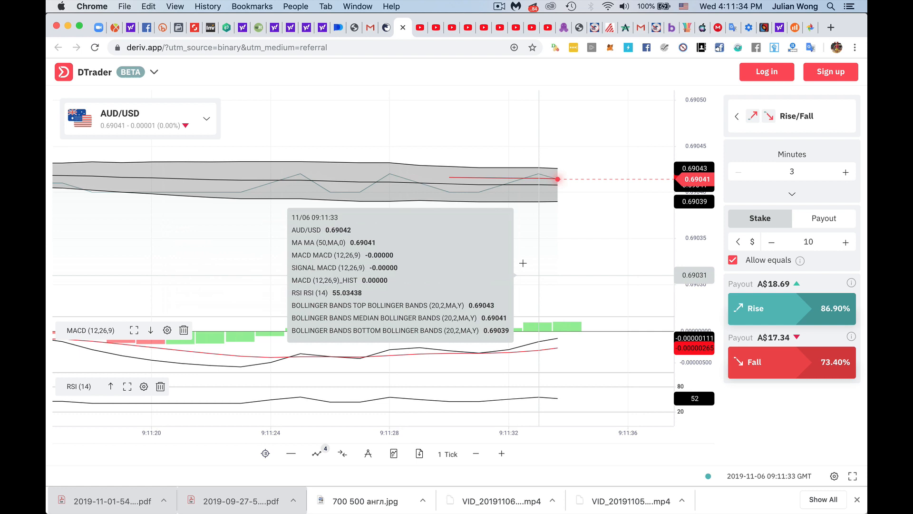
# Step: Zoom the AUD/USD chart out twice to show more price history
pyautogui.click(475, 453)
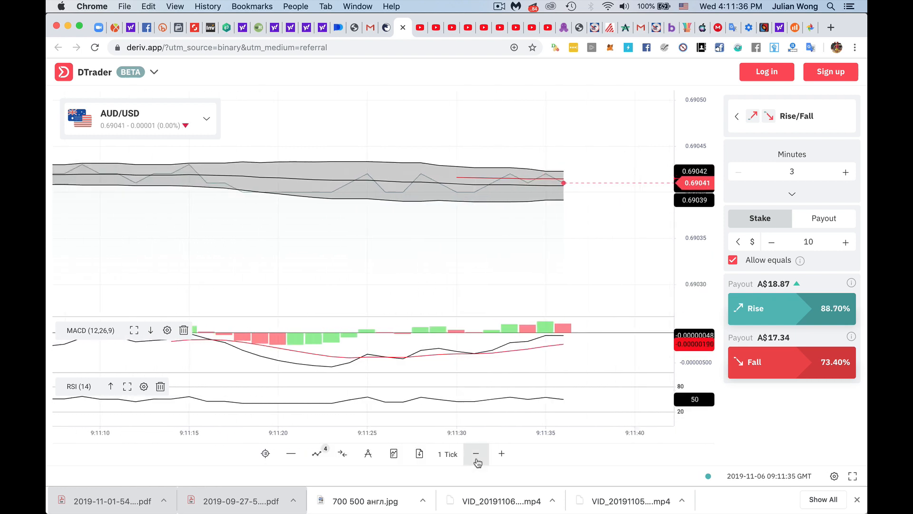
pyautogui.click(265, 453)
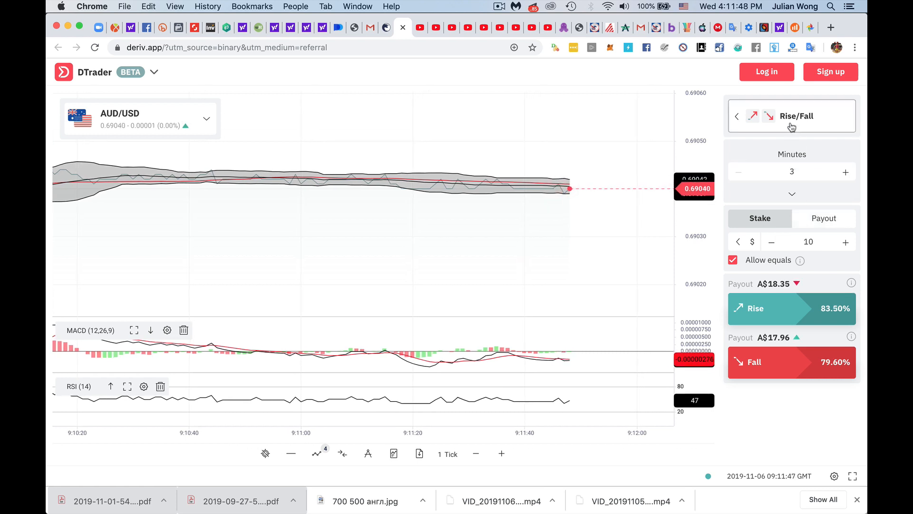
# Step: Expand the duration settings and keep Minutes as the unit
pyautogui.click(792, 194)
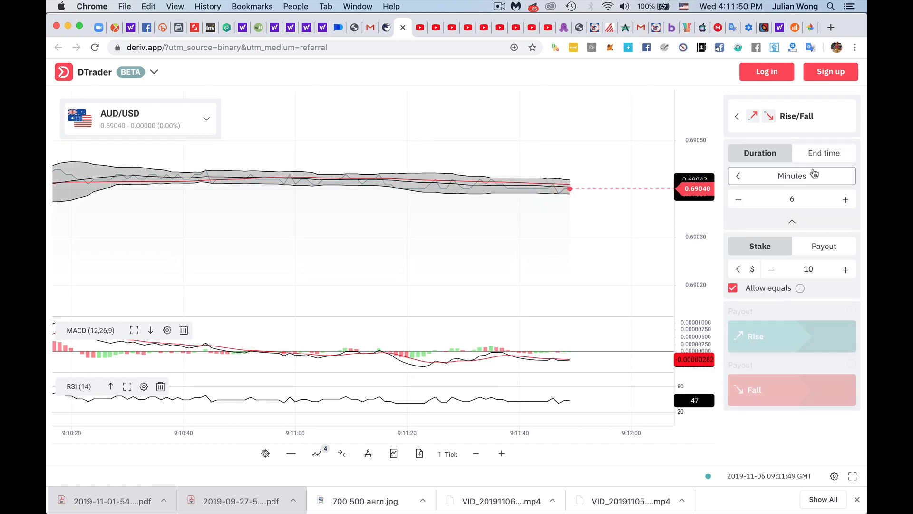
pyautogui.click(792, 176)
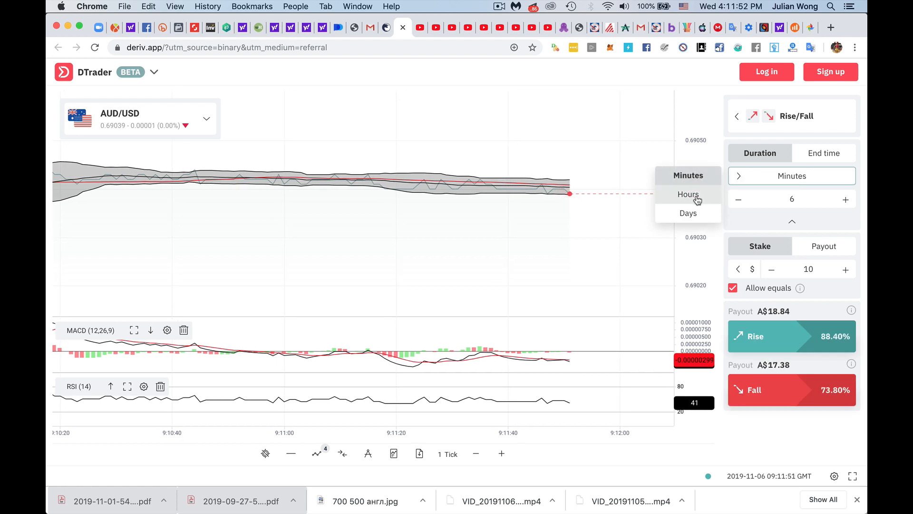
pyautogui.click(687, 195)
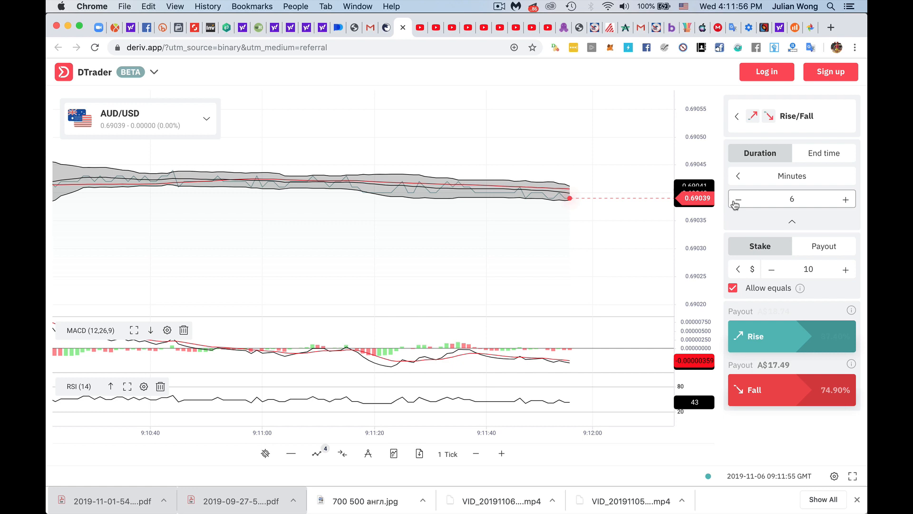
# Step: Adjust the duration with the minus and plus buttons to 5 minutes
pyautogui.click(738, 199)
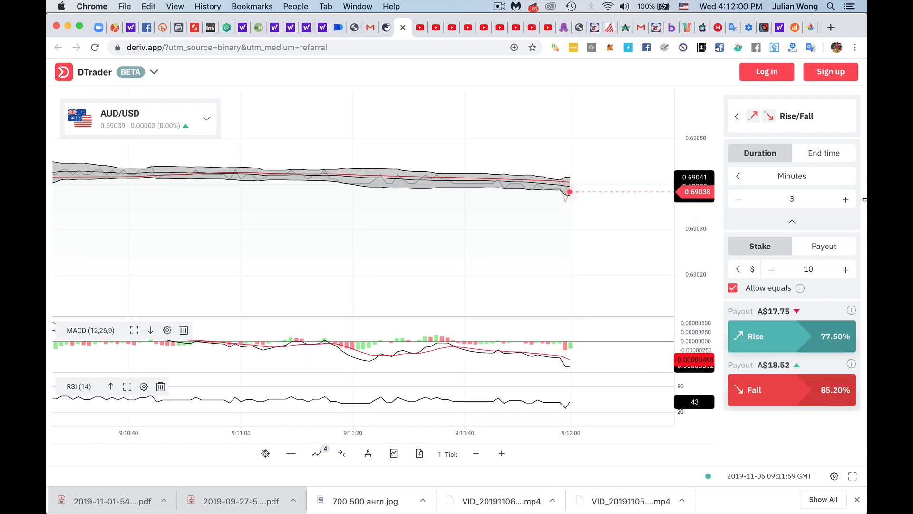
pyautogui.click(845, 199)
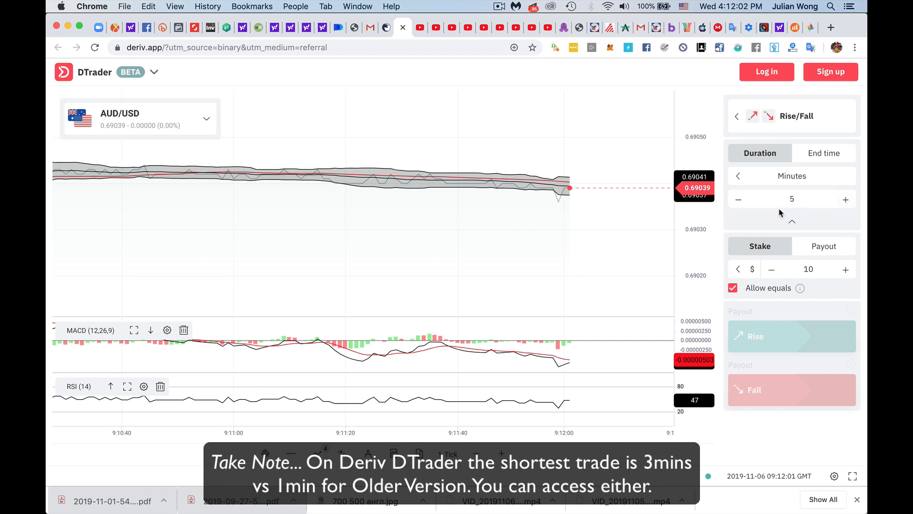
pyautogui.click(846, 199)
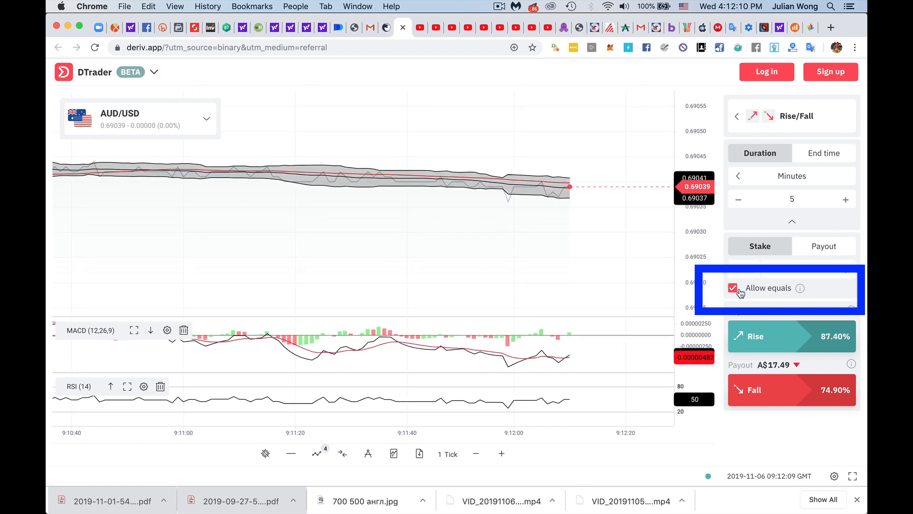
pyautogui.click(732, 287)
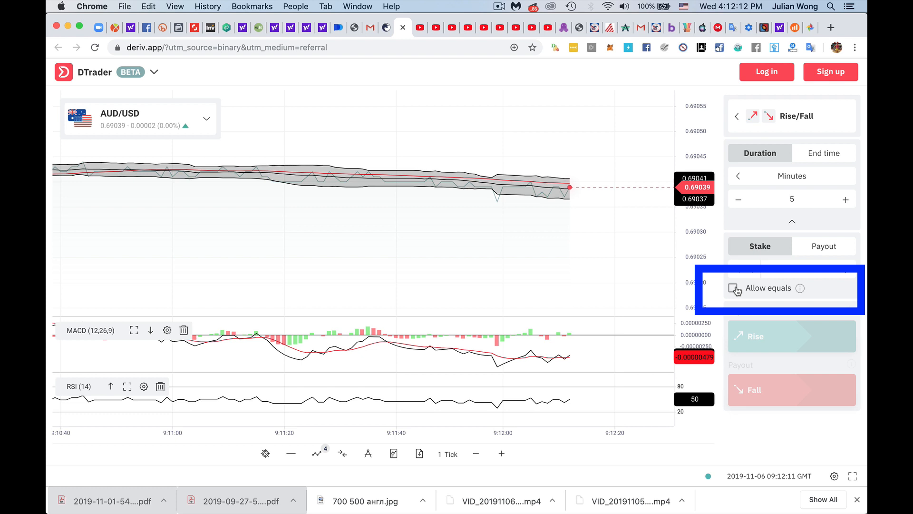
pyautogui.click(733, 288)
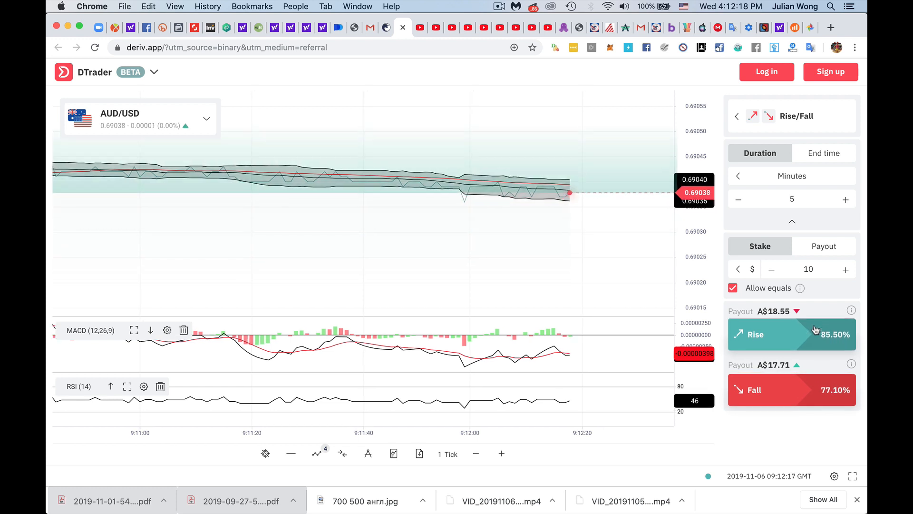
pyautogui.moveTo(796, 288)
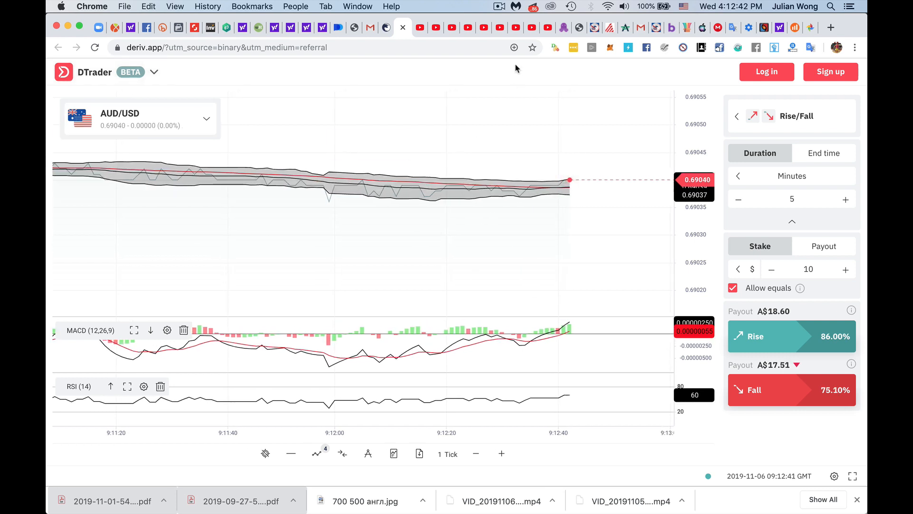
pyautogui.click(499, 6)
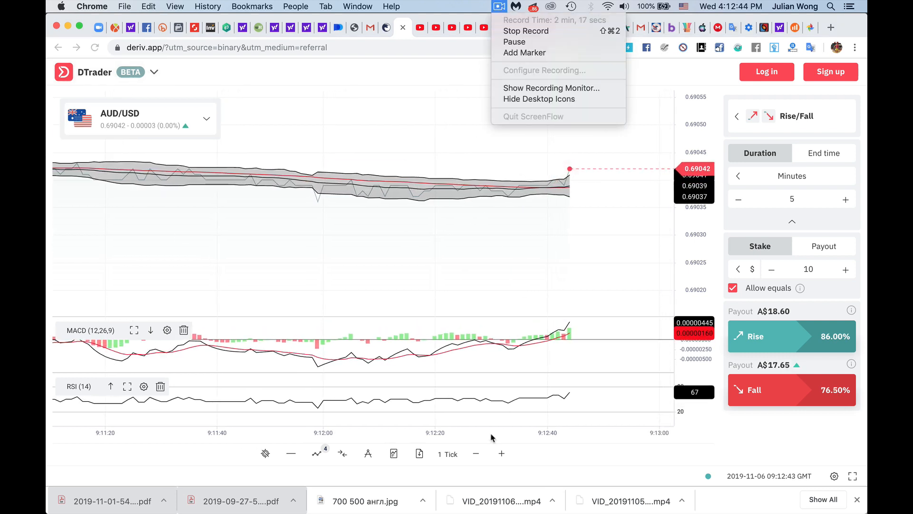